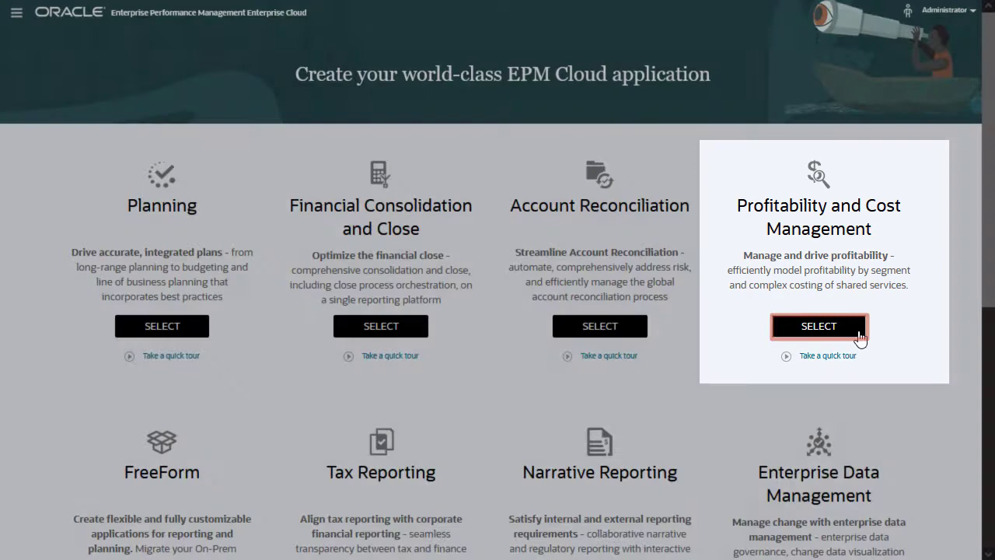
Select Profitability and Cost Management, then Enterprise Profitability and Cost Management.
{"action": "left_click", "coordinate": [818, 326]}
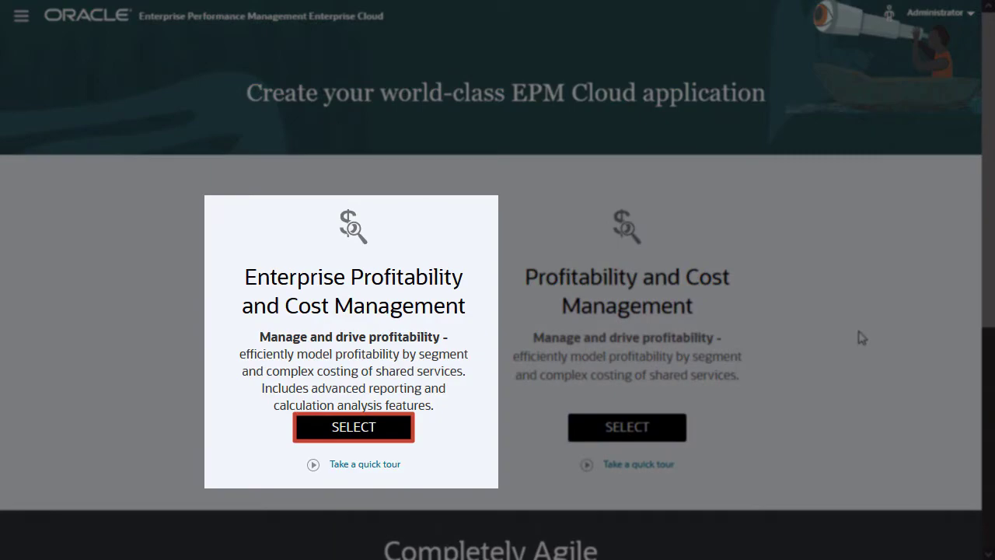
{"action": "left_click", "coordinate": [353, 427]}
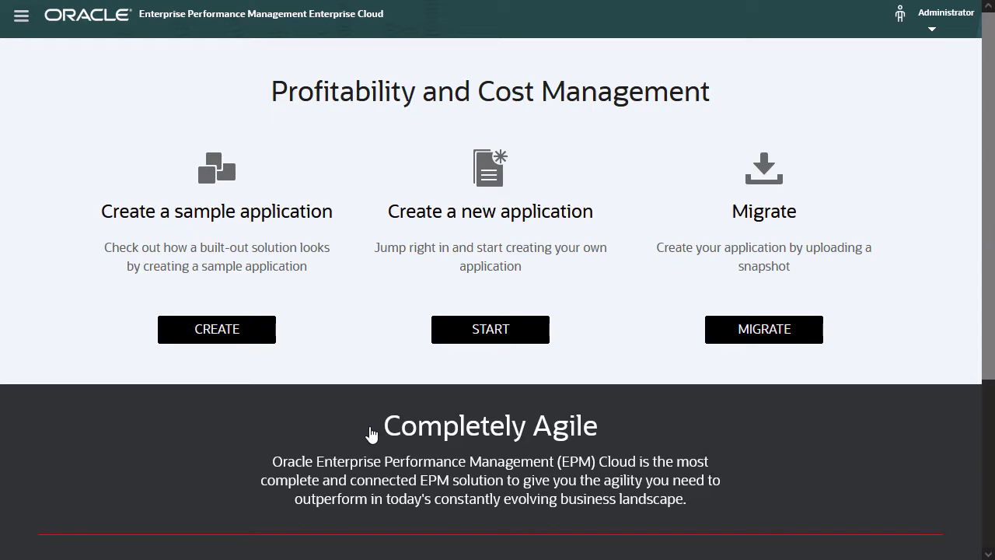
{"action": "left_click", "coordinate": [216, 328]}
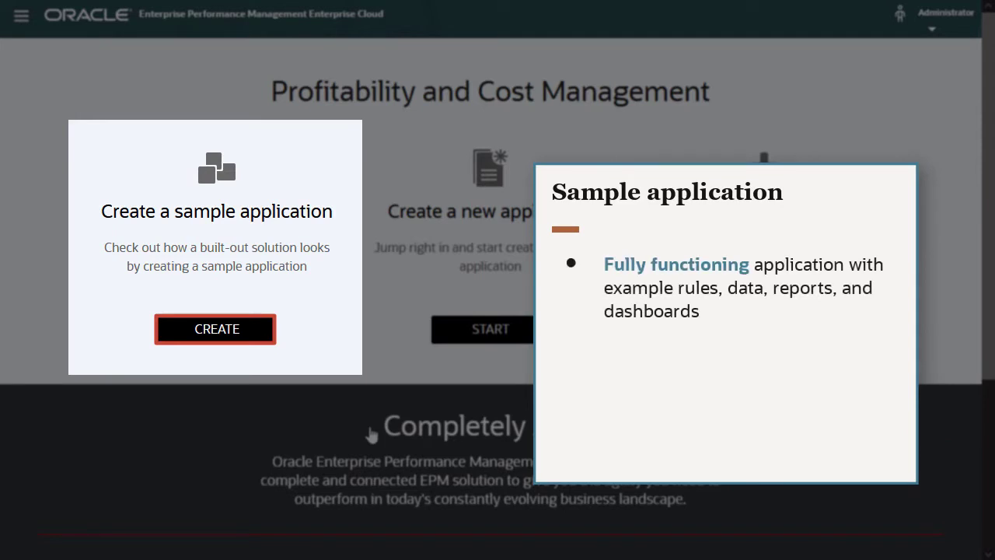
{"action": "mouse_move", "coordinate": [371, 435]}
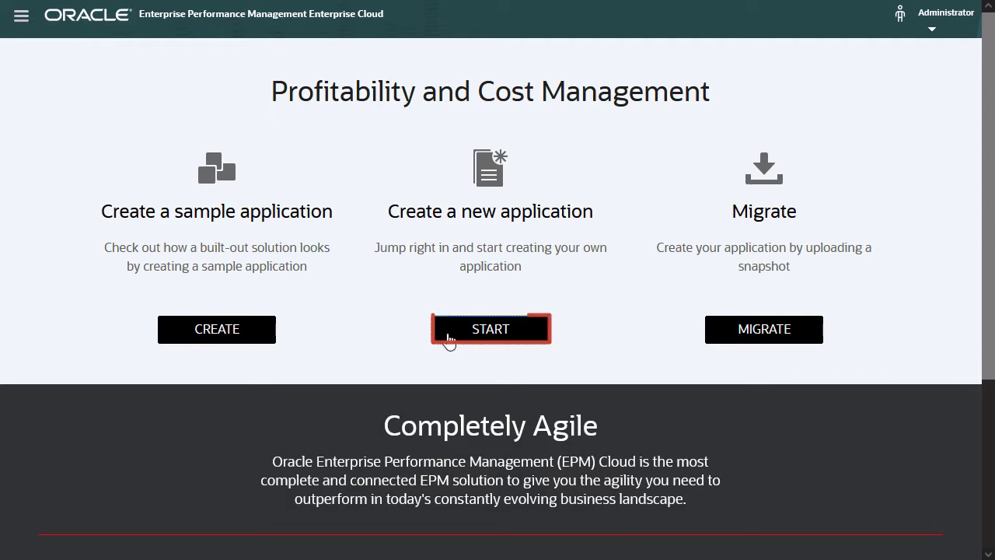
Start a new application named EPCMapp with a description and continue to period details.
{"action": "left_click", "coordinate": [489, 328]}
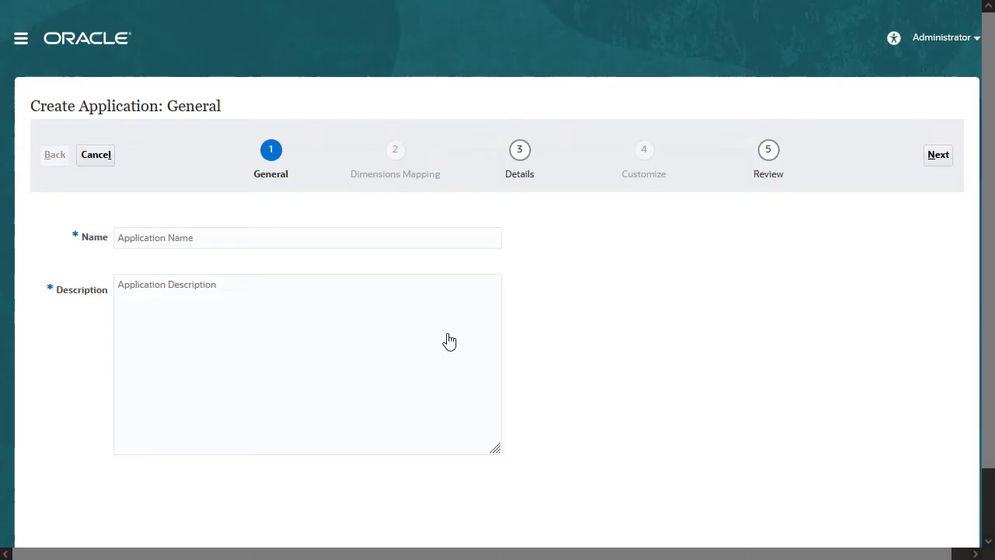
{"action": "left_click", "coordinate": [308, 237]}
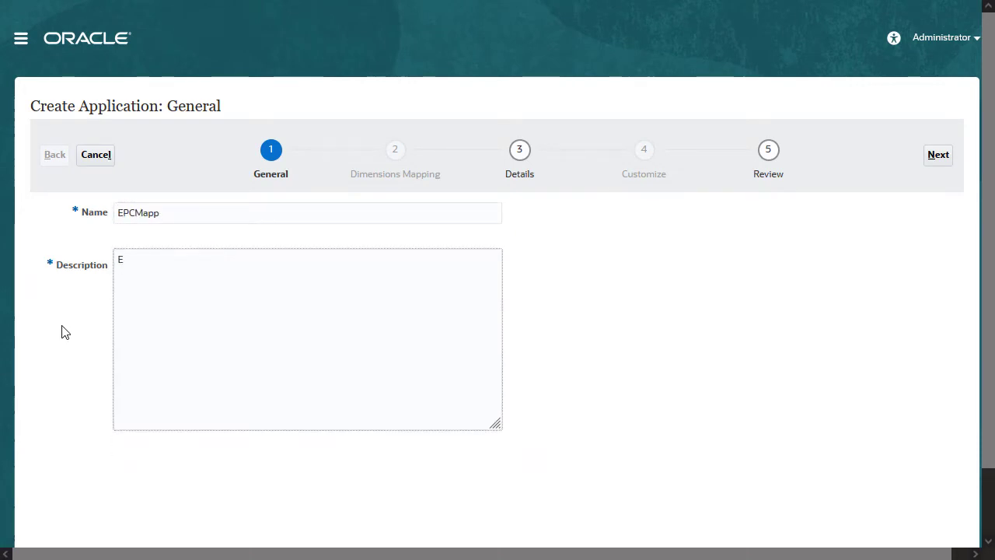
{"action": "left_click", "coordinate": [938, 155]}
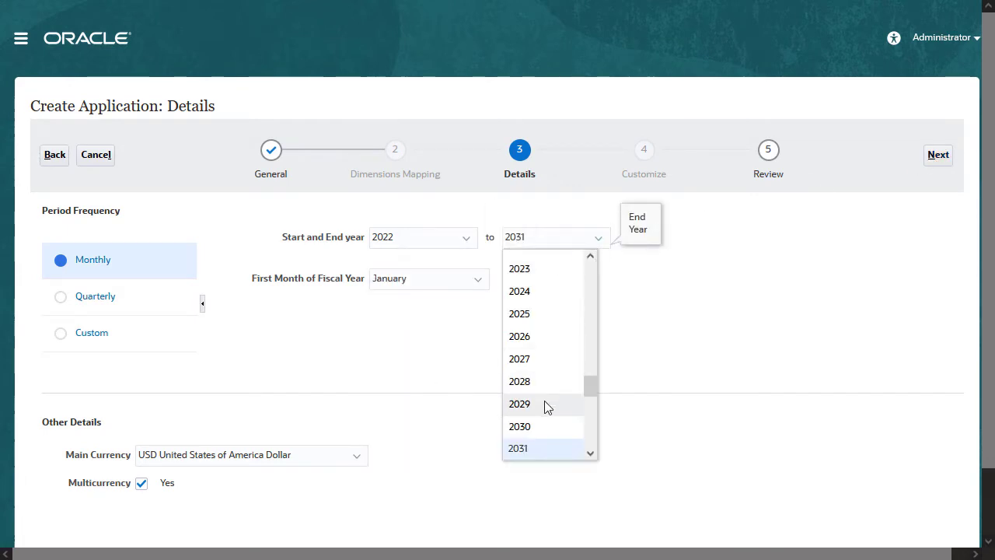
Set end year 2029, June fiscal start in previous calendar year, and quarterly periods.
{"action": "left_click", "coordinate": [519, 403]}
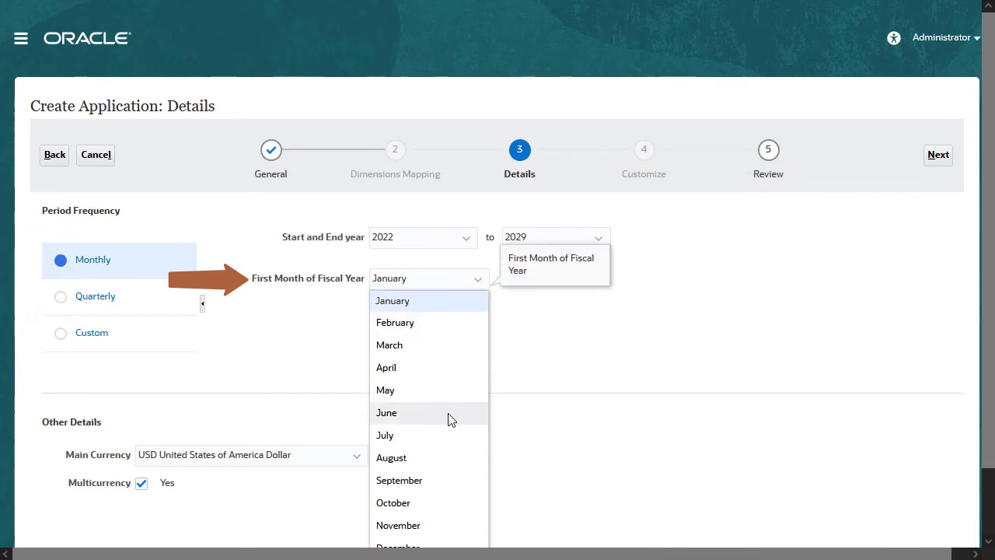
{"action": "left_click", "coordinate": [386, 412]}
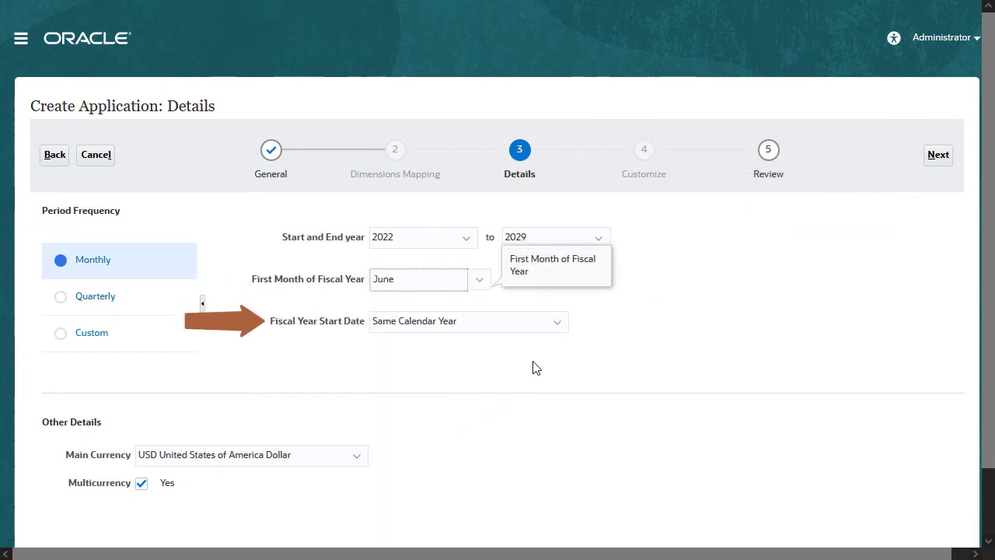
{"action": "left_click", "coordinate": [468, 321]}
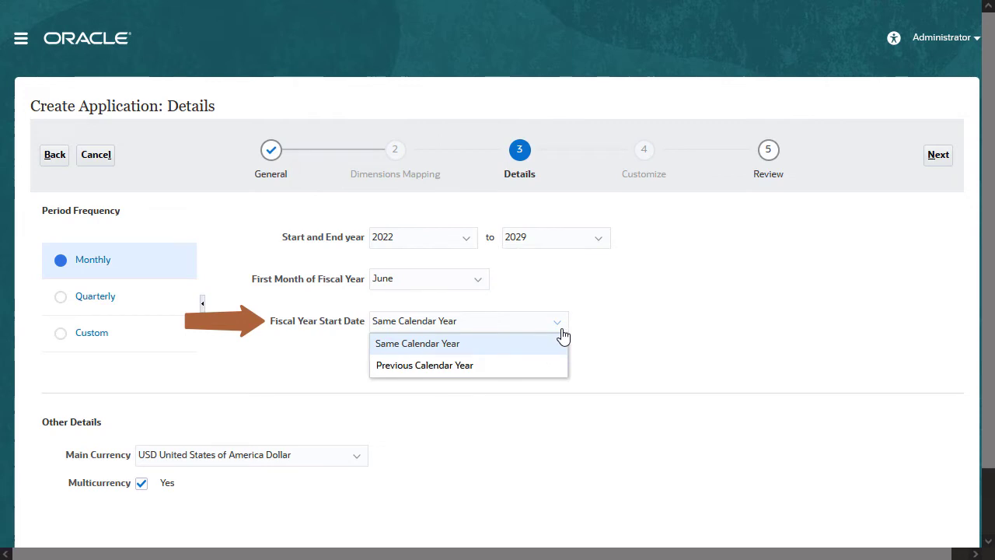
{"action": "left_click", "coordinate": [424, 365]}
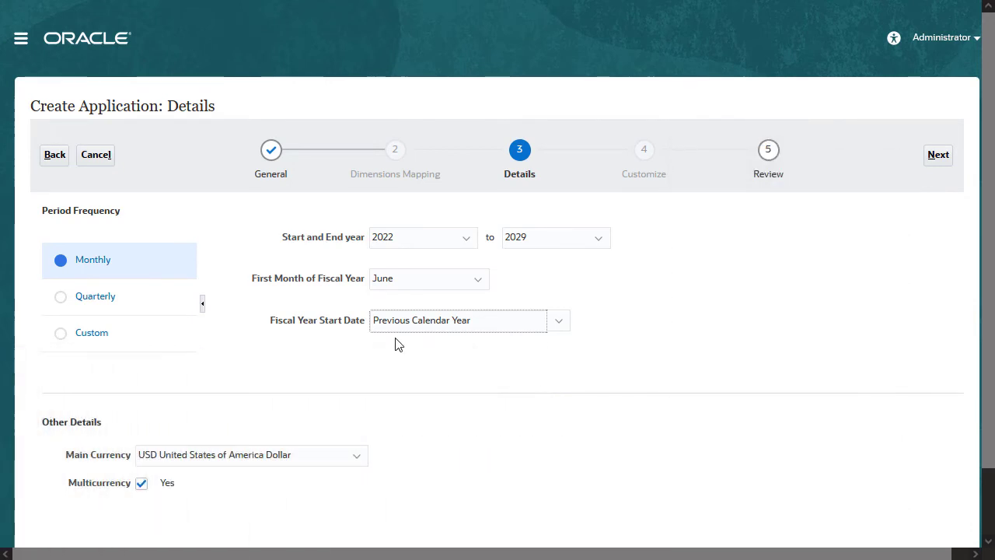
{"action": "left_click", "coordinate": [60, 296]}
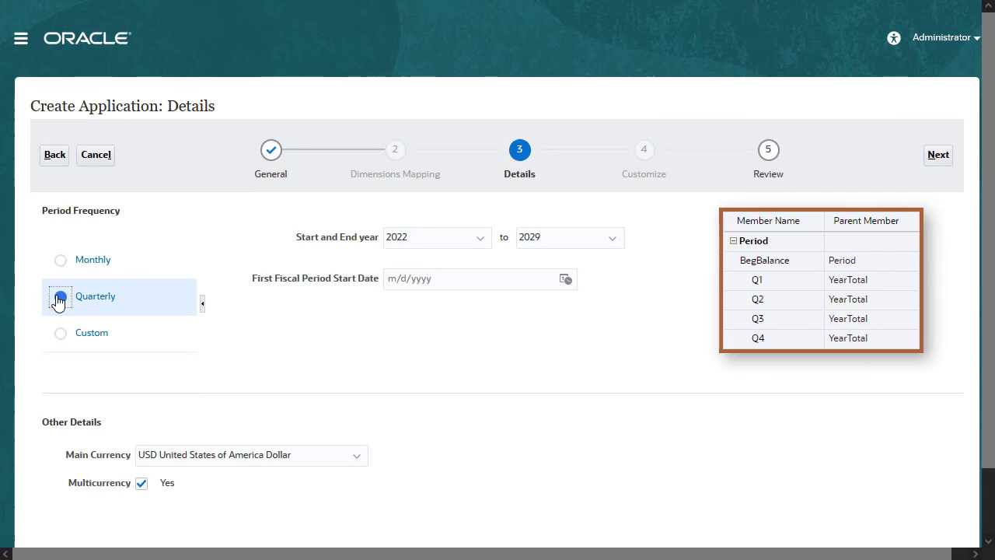
Enter 6/1/2021 as first fiscal period start date, then switch to custom periods.
{"action": "left_click", "coordinate": [59, 296]}
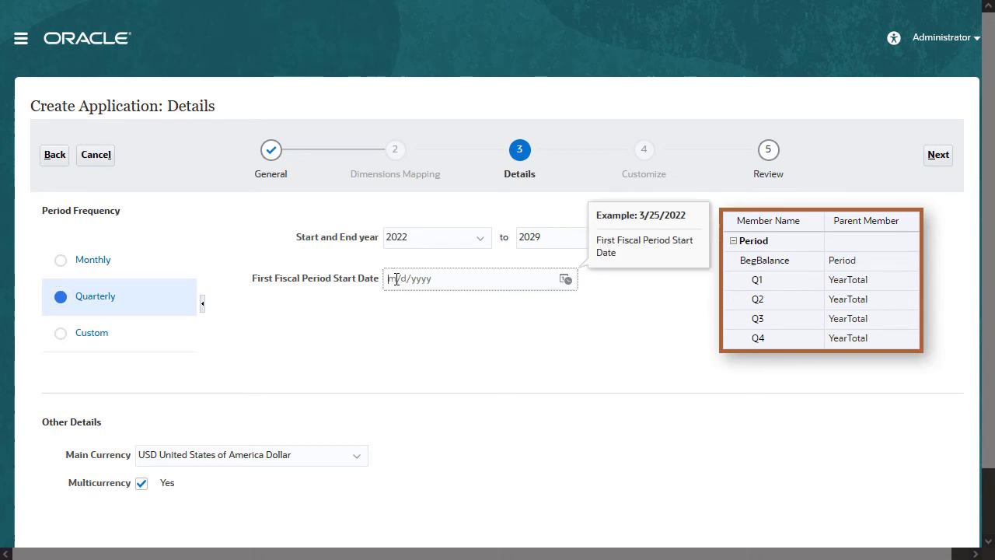
{"action": "type", "text": "6/1/2021"}
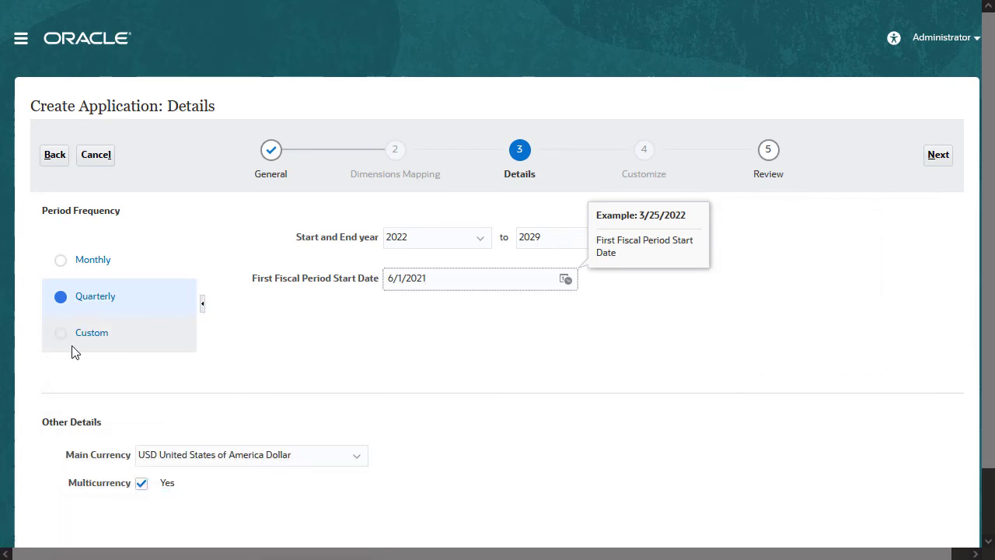
{"action": "left_click", "coordinate": [61, 333]}
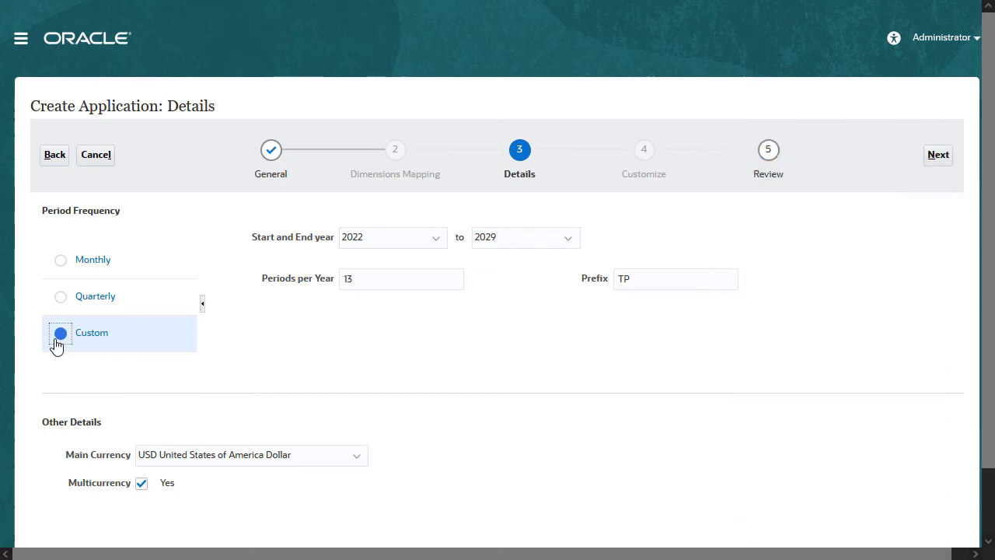
Switch back to monthly periods with January fiscal start and proceed to Review.
{"action": "left_click", "coordinate": [59, 259]}
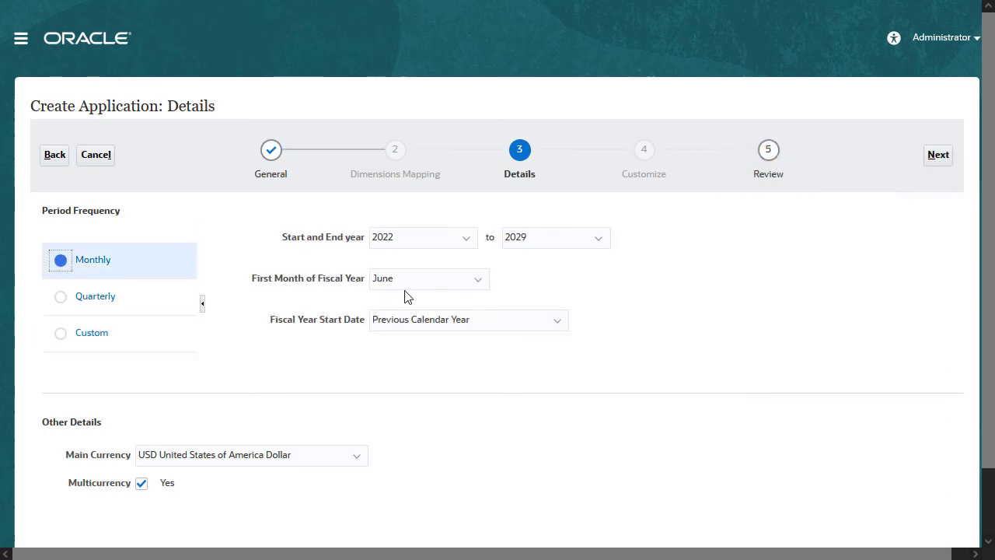
{"action": "left_click", "coordinate": [429, 278]}
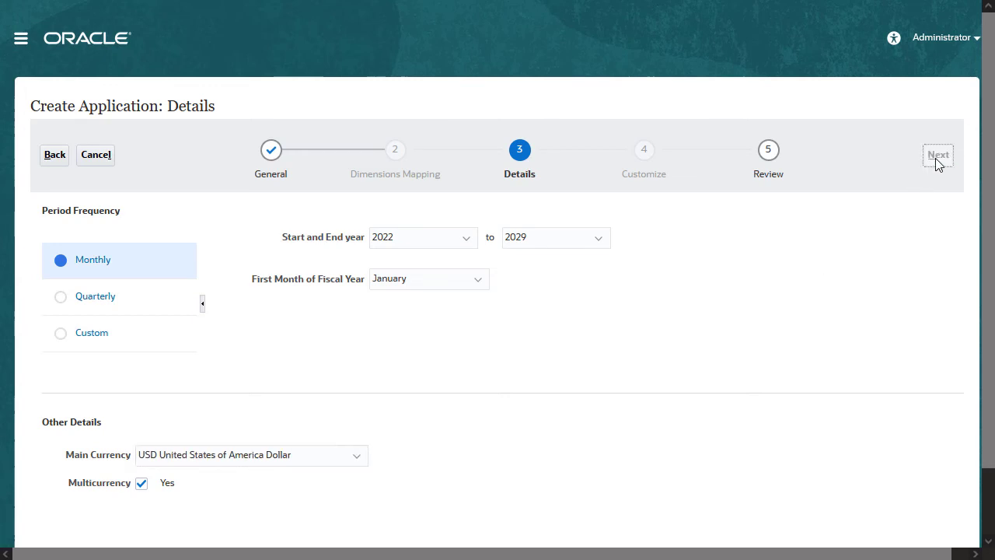
{"action": "left_click", "coordinate": [938, 155]}
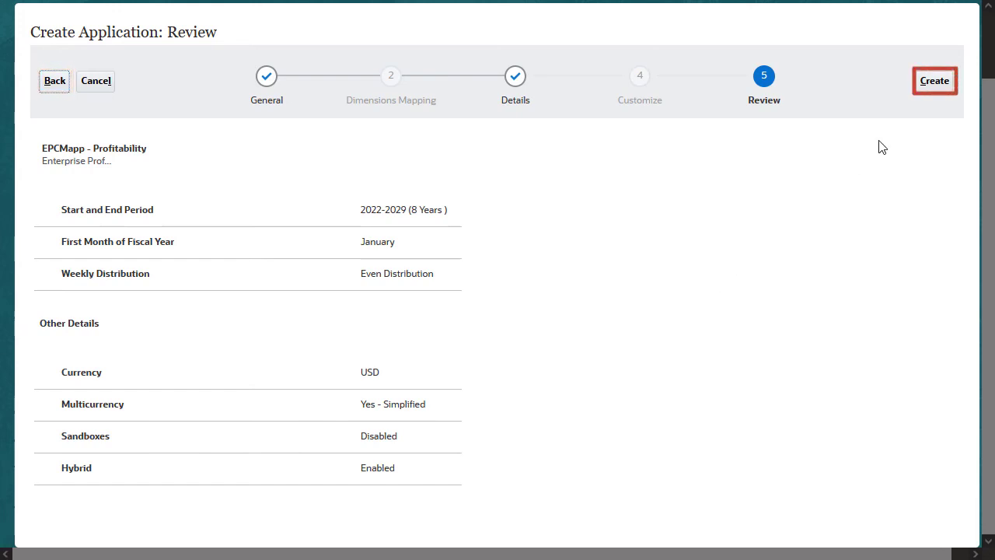
Create EPCMapp and confirm the success dialog to open its home page.
{"action": "left_click", "coordinate": [934, 80]}
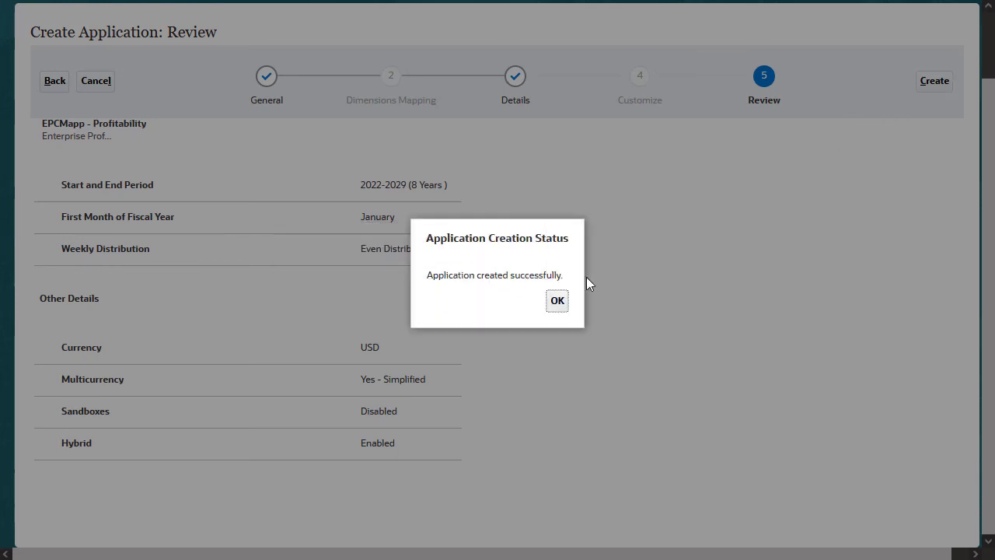
{"action": "left_click", "coordinate": [557, 300]}
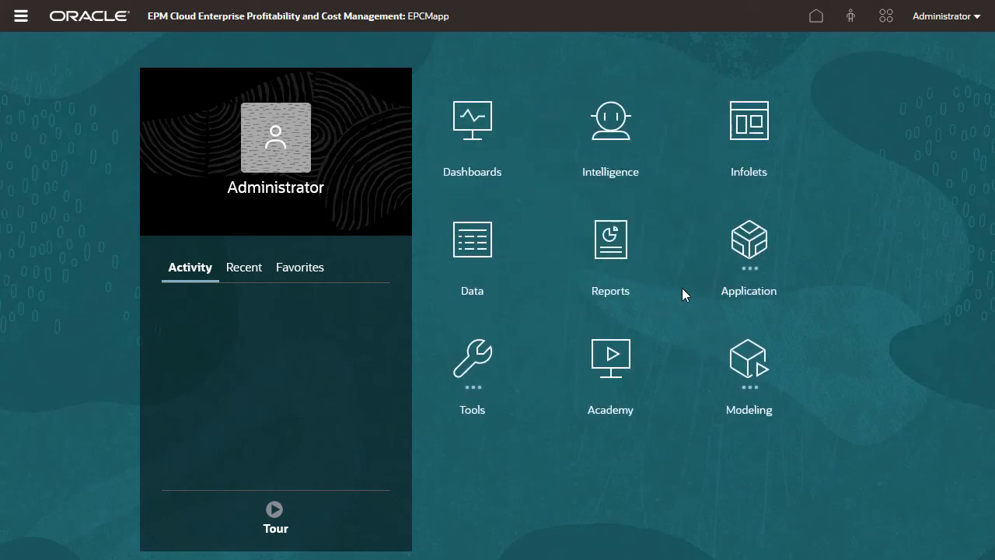